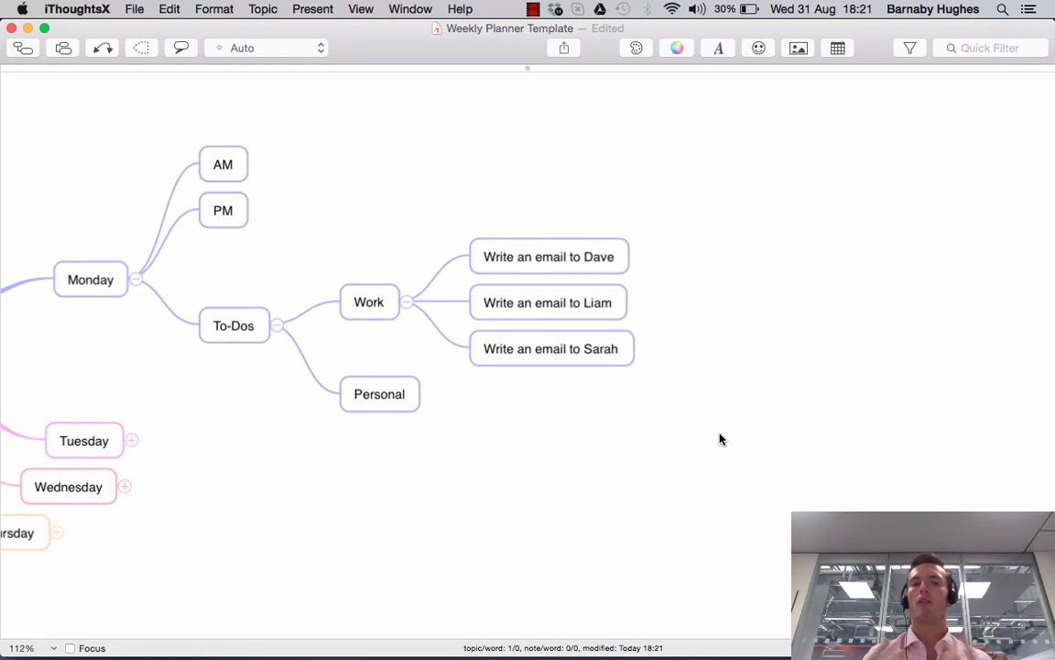
pyautogui.moveTo(649, 342)
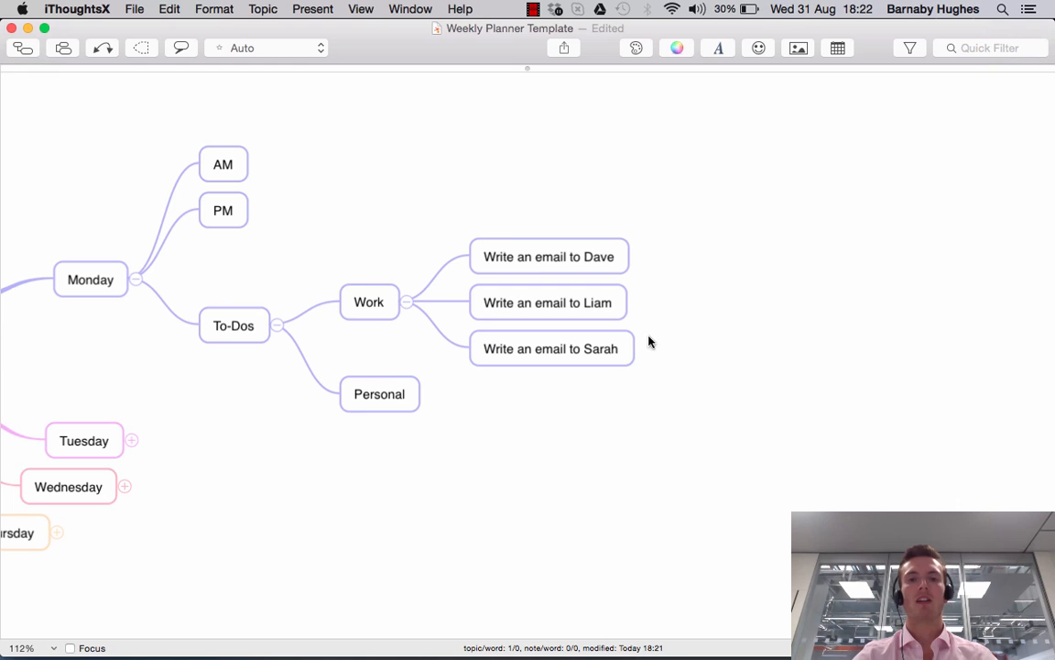
pyautogui.moveTo(636, 279)
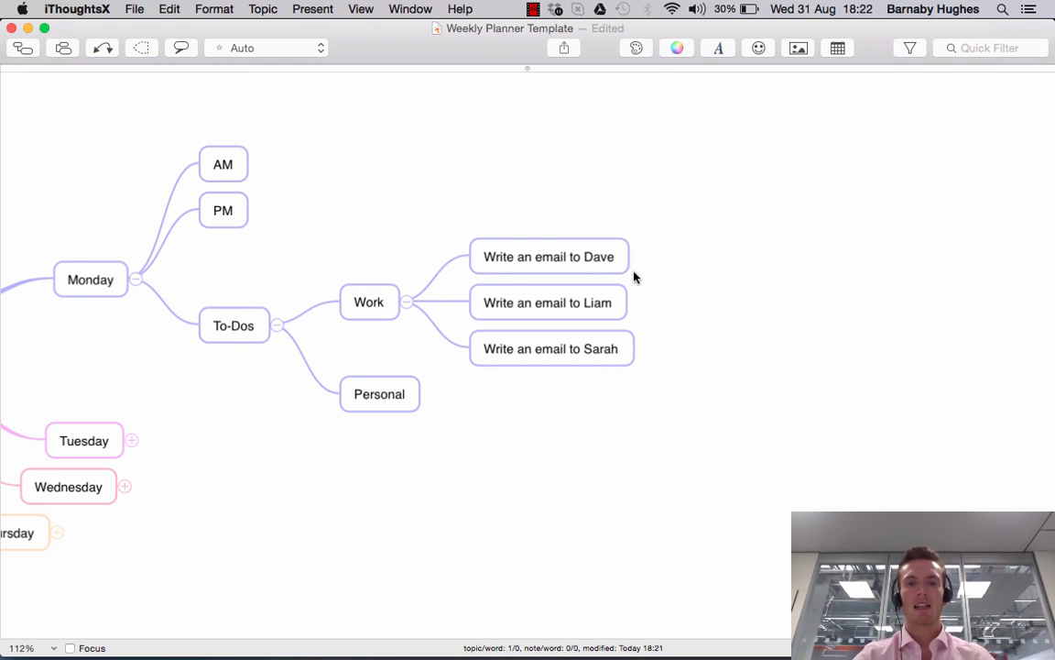
pyautogui.moveTo(467, 289)
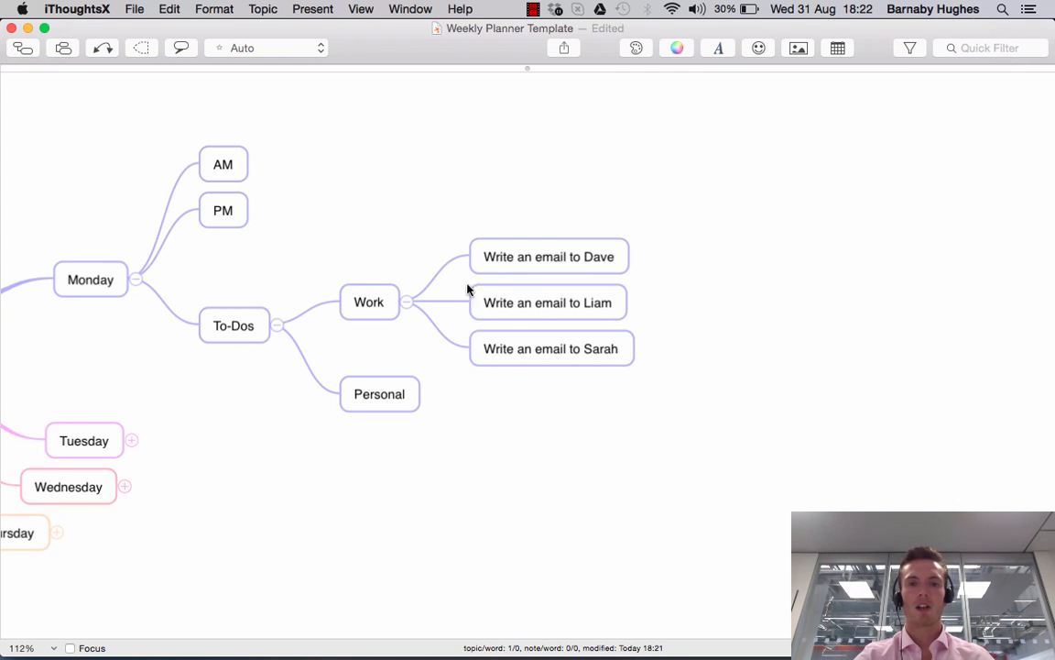
pyautogui.moveTo(620, 355)
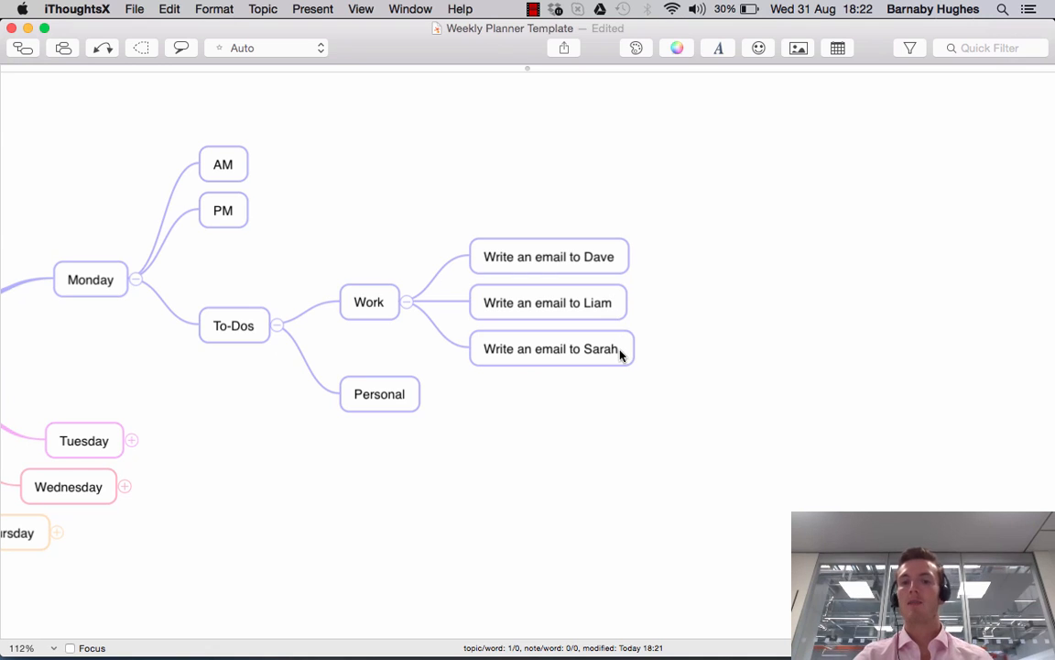
# Step: Attach an orange callout reading 'He is on holiday' to the 'Write an email to Dave' topic
pyautogui.click(550, 256)
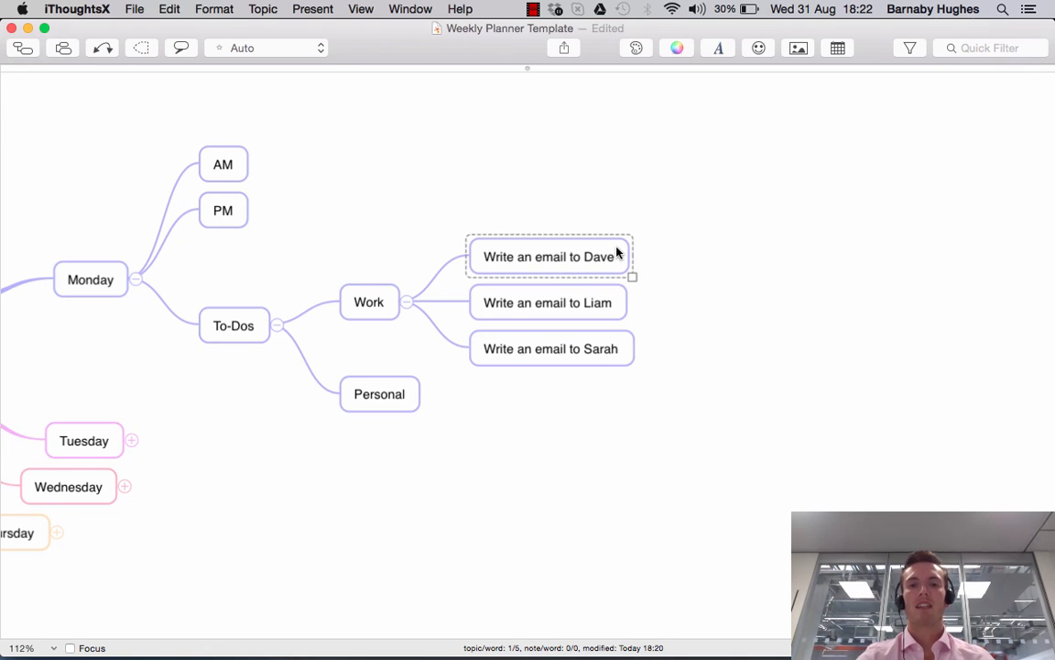
pyautogui.moveTo(557, 217)
pyautogui.write('He is on')
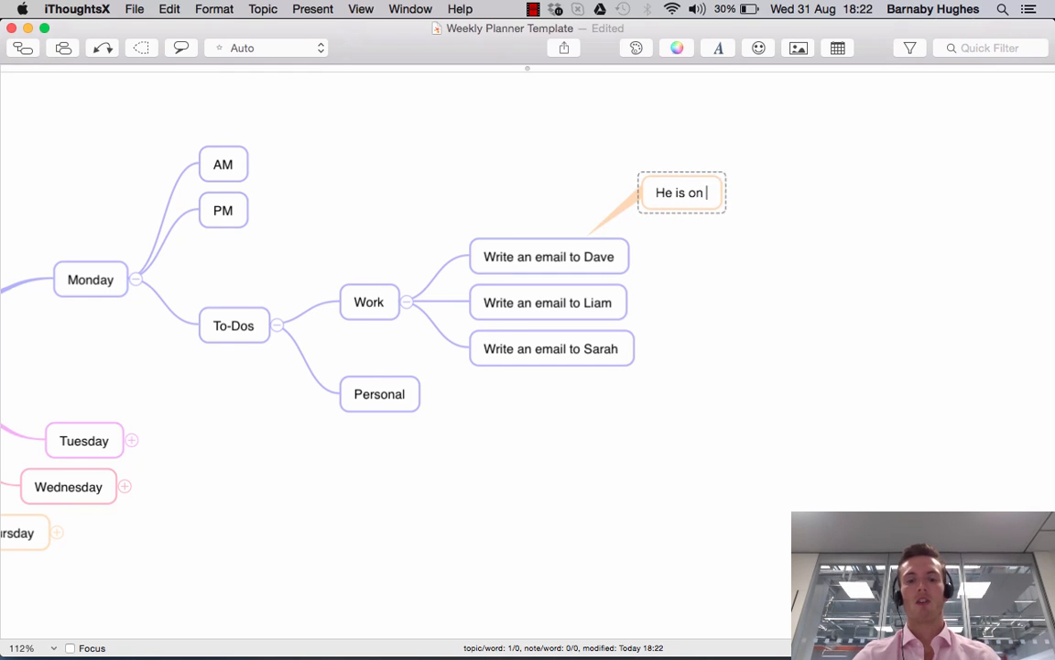
pyautogui.write('holiday')
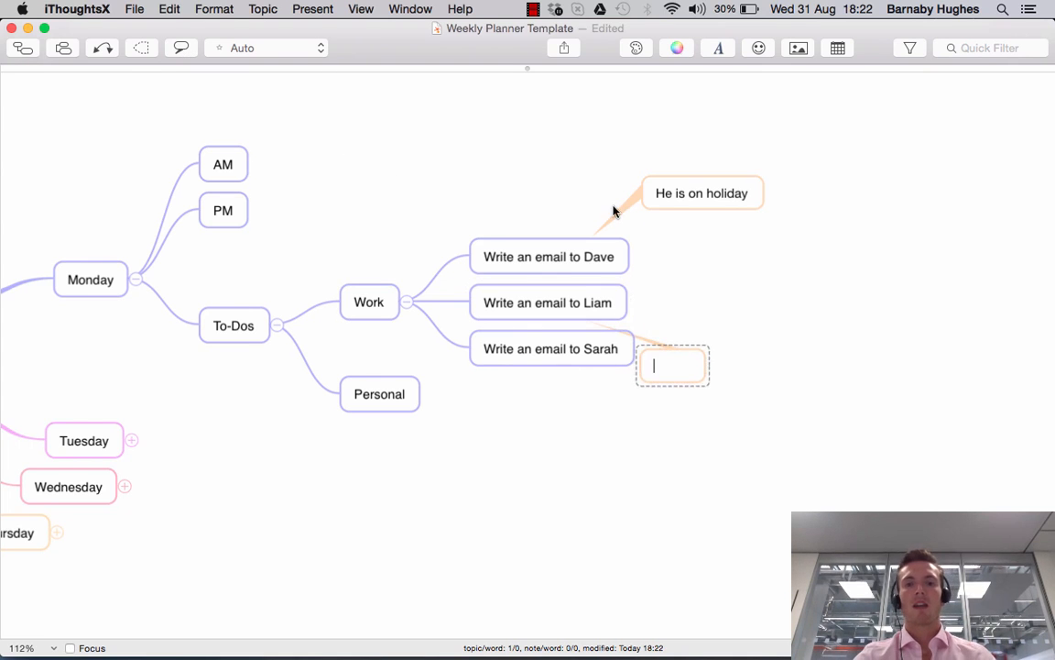
pyautogui.moveTo(843, 392)
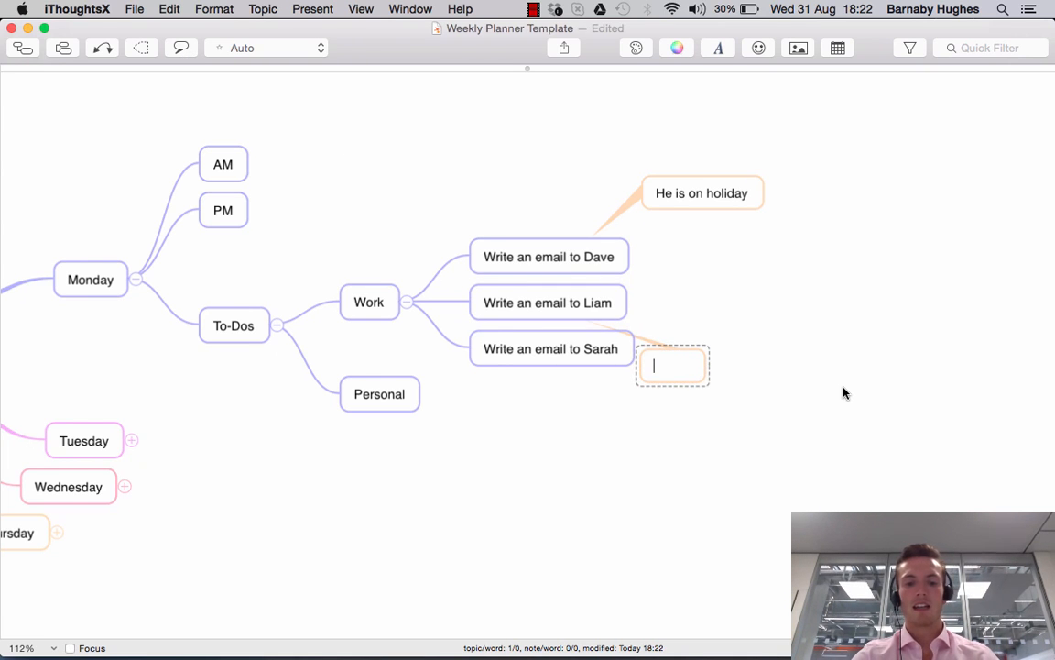
# Step: Begin the 'Write an email to Sarah' callout note with the text 'Expecting qu'
pyautogui.write('Expecting qu')
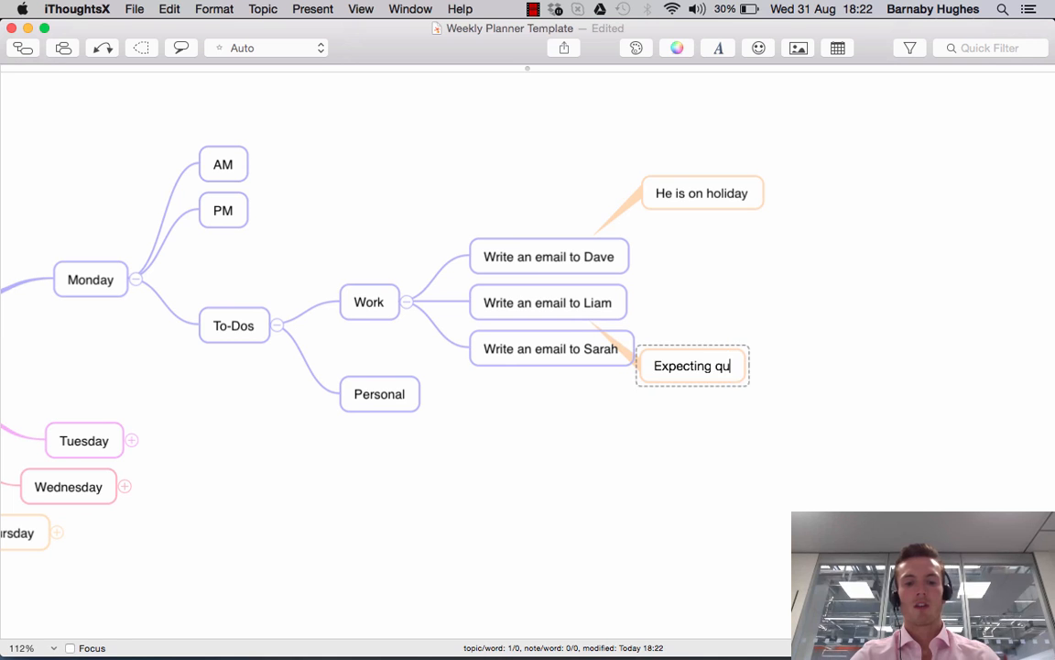